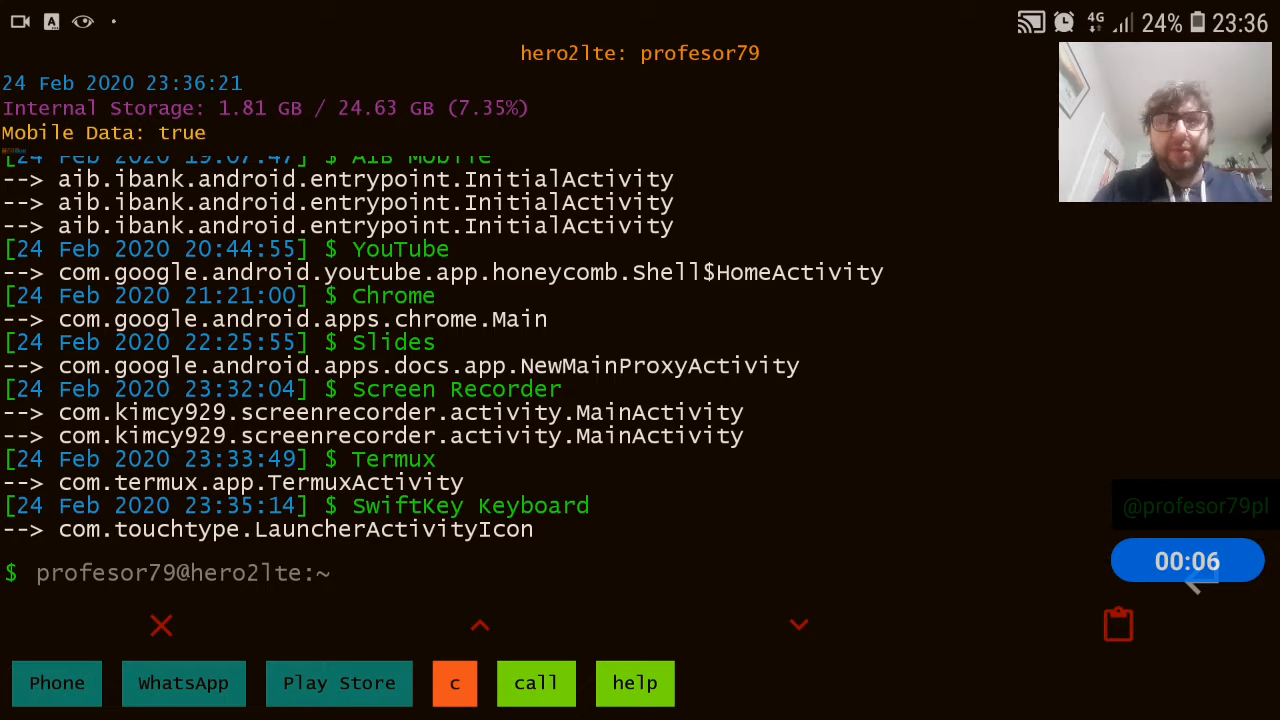
Launch the Termux app by searching 'termux' in the launcher.
{"action": "type", "text": "ter"}
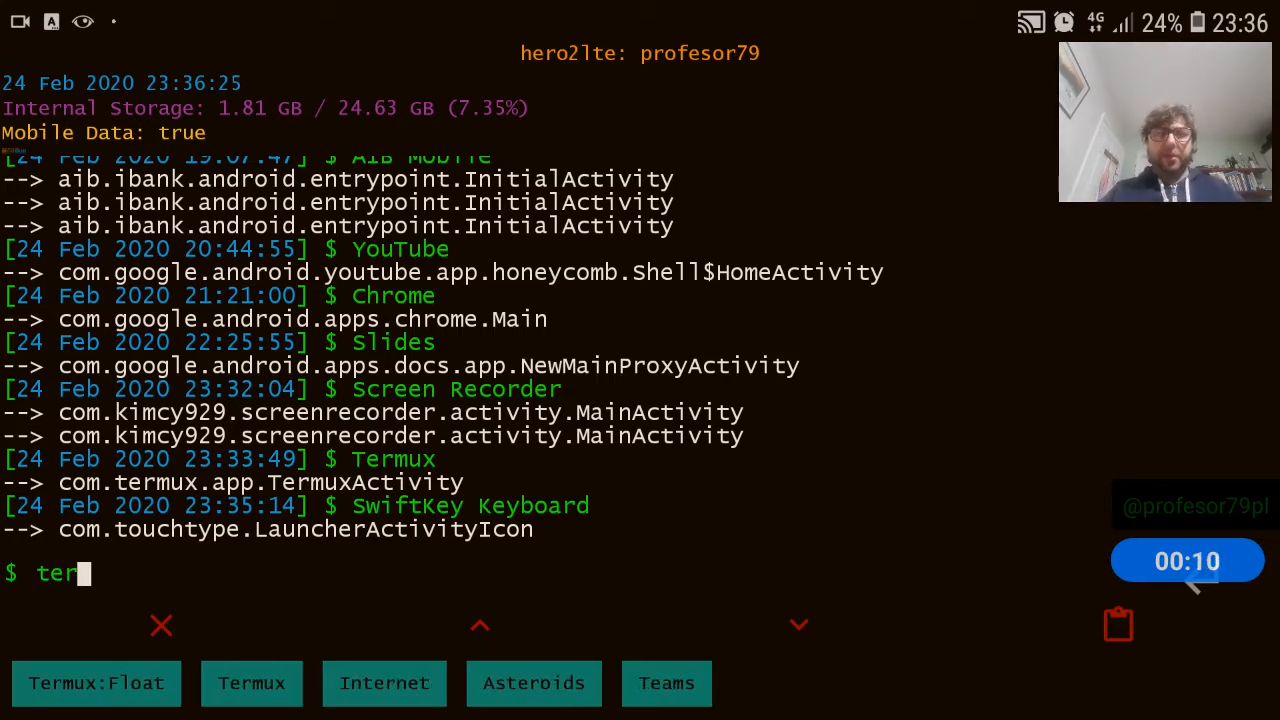
{"action": "type", "text": "mux"}
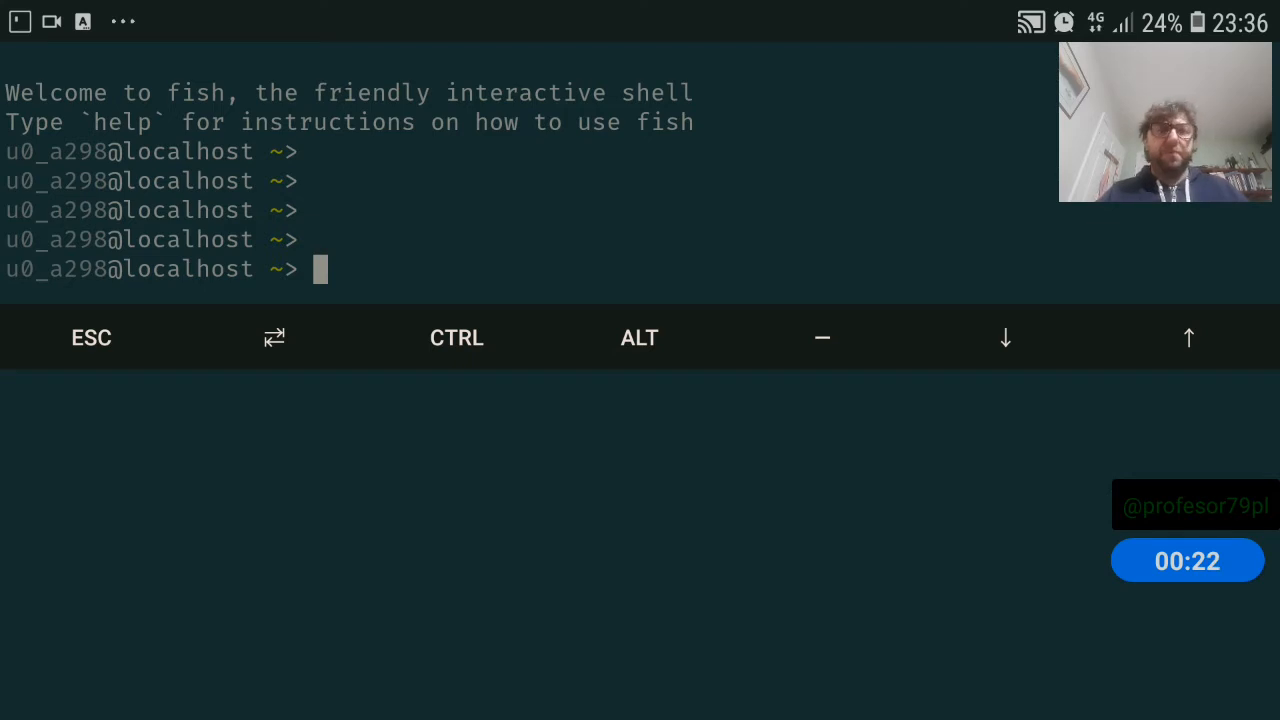
Create the ldnagit directory and initialise it as a bare Git repository.
{"action": "type", "text": "mkdir mainrepo"}
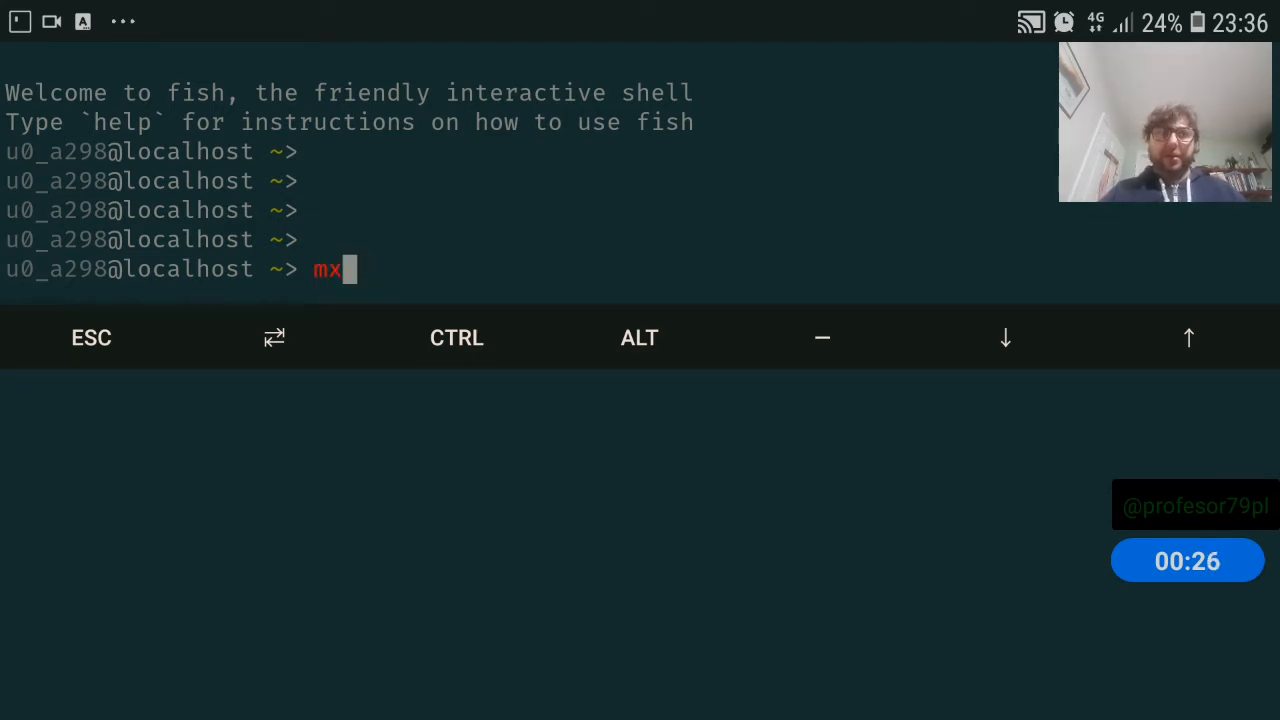
{"action": "type", "text": "mkdir mainrepo"}
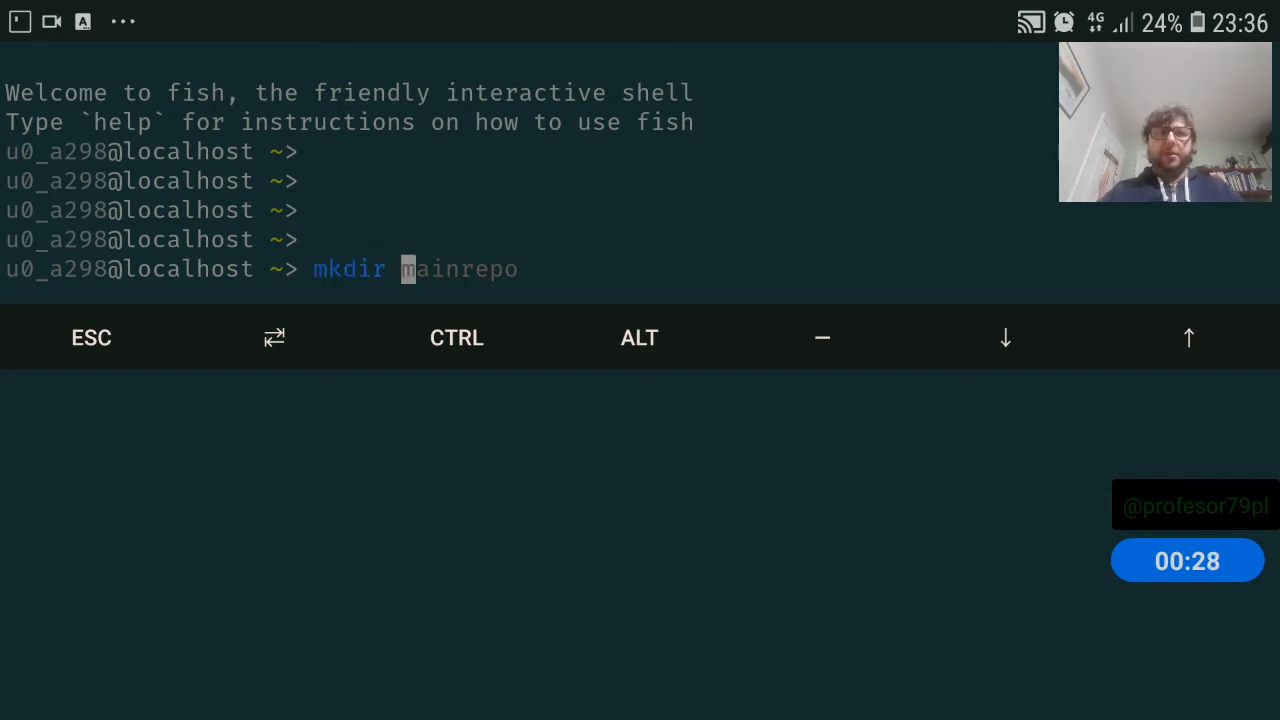
{"action": "type", "text": "ldnagit"}
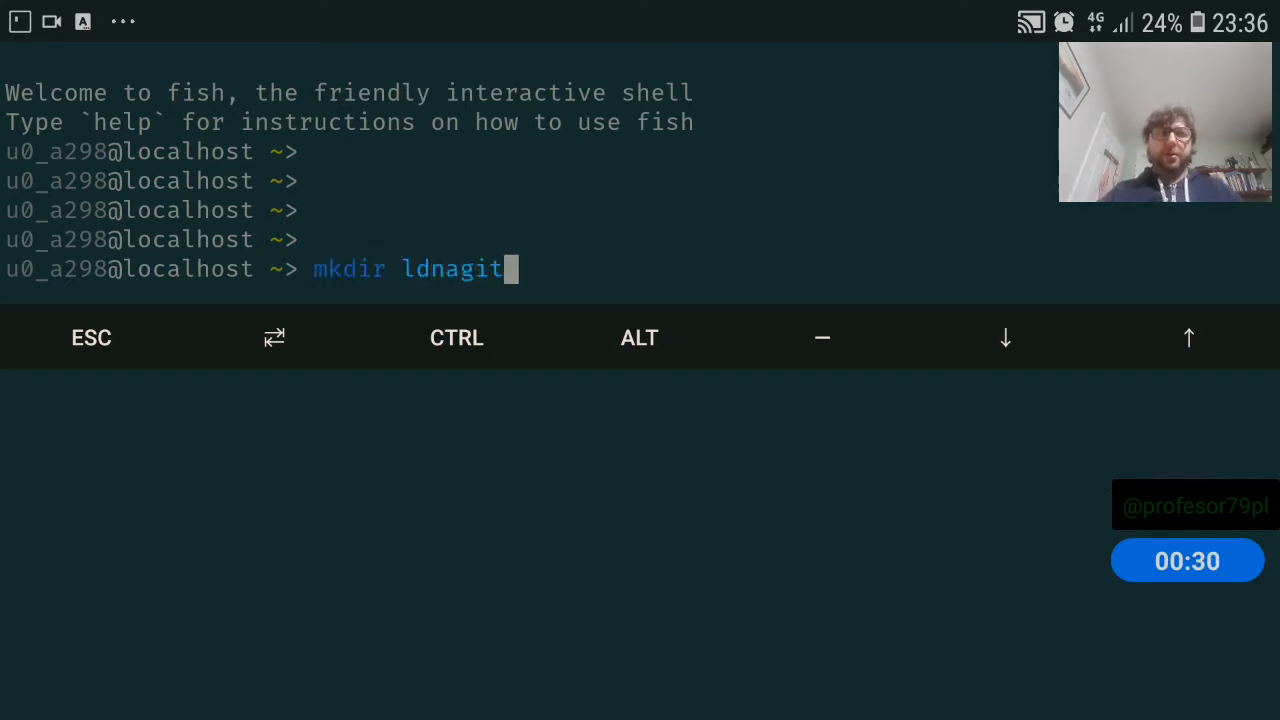
{"action": "key", "text": "Return"}
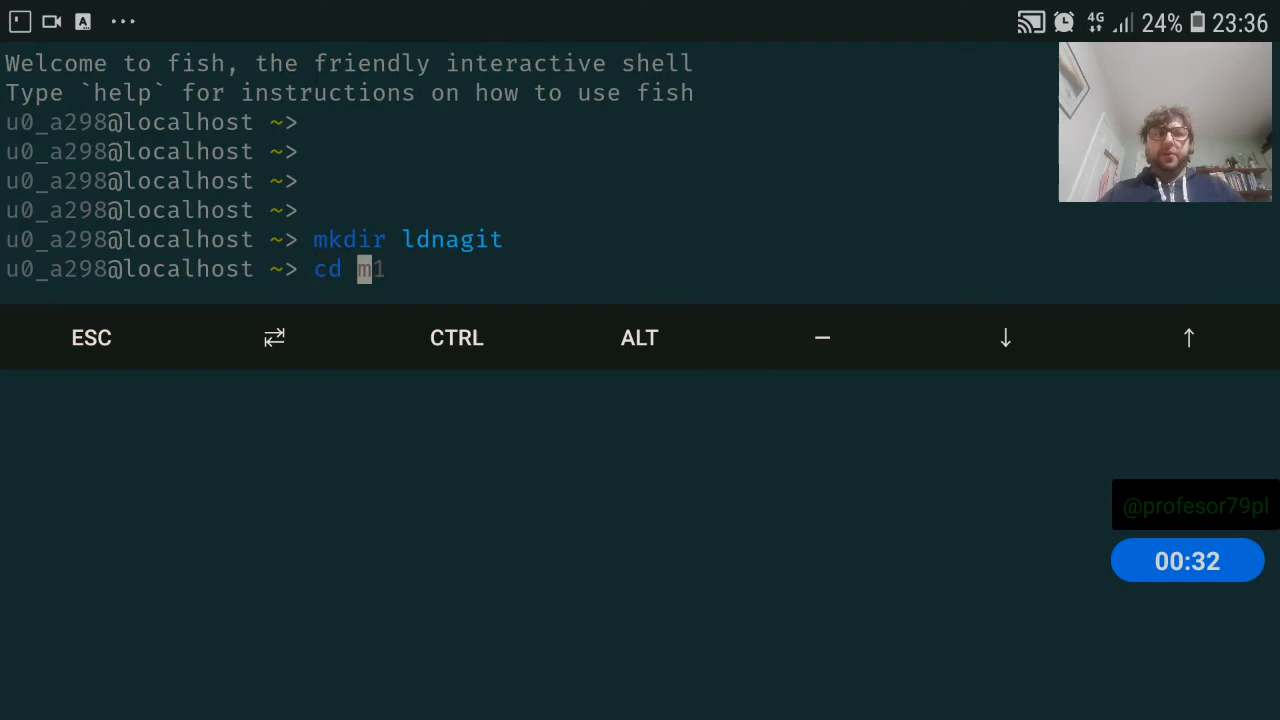
{"action": "key", "text": "Return"}
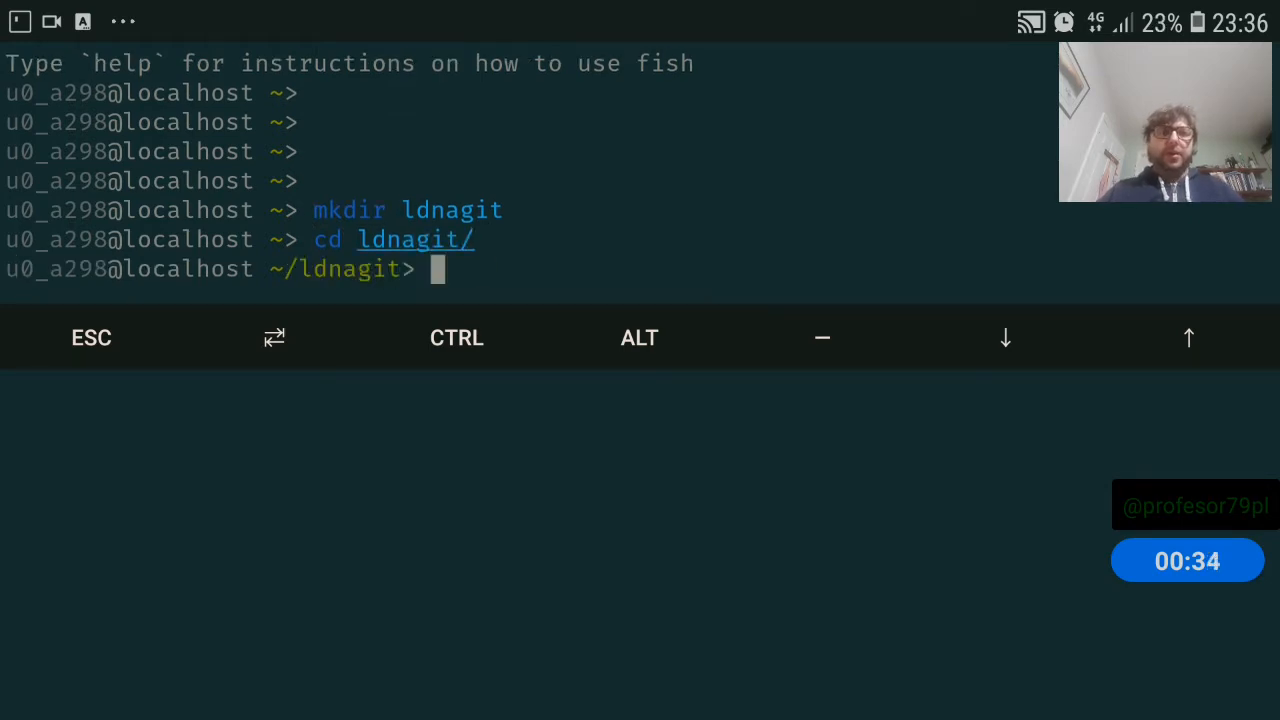
{"action": "type", "text": "mkdir ldnagit"}
{"action": "type", "text": "git i"}
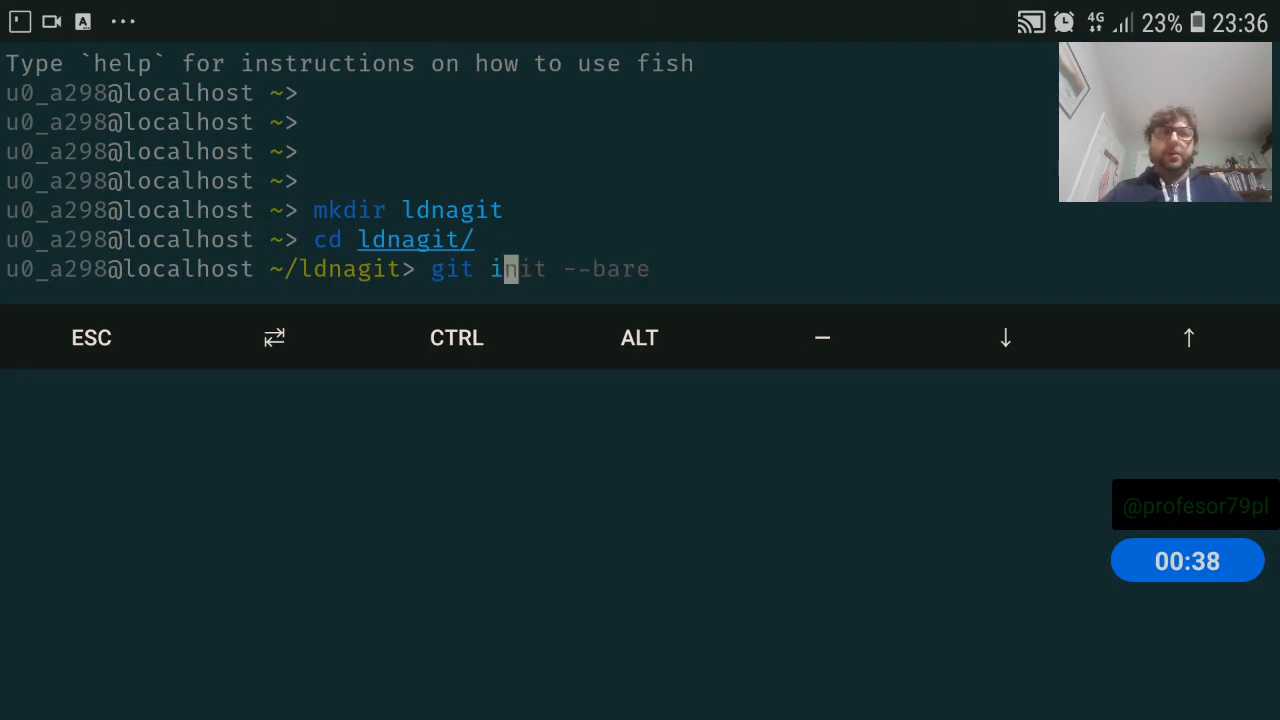
{"action": "type", "text": "nit --bare"}
{"action": "key", "text": "Return"}
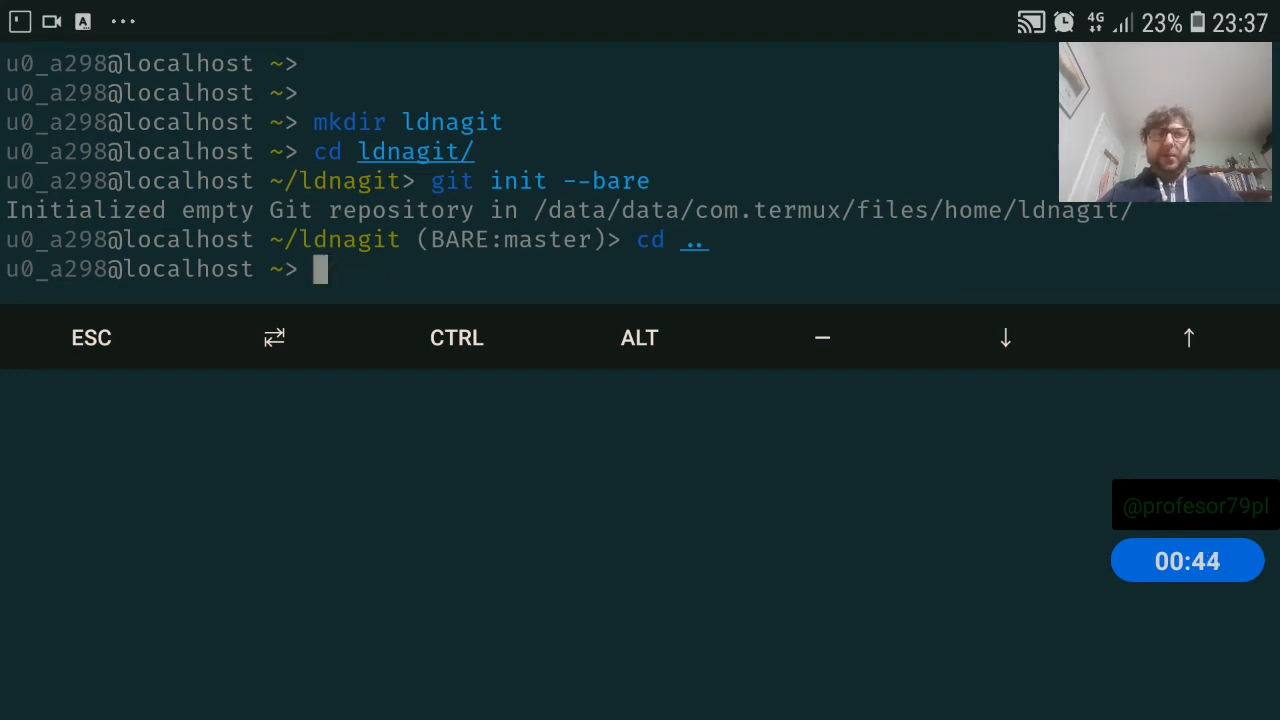
Clone ldnagit/ into a new working directory named ldnwork.
{"action": "type", "text": "git checkout master"}
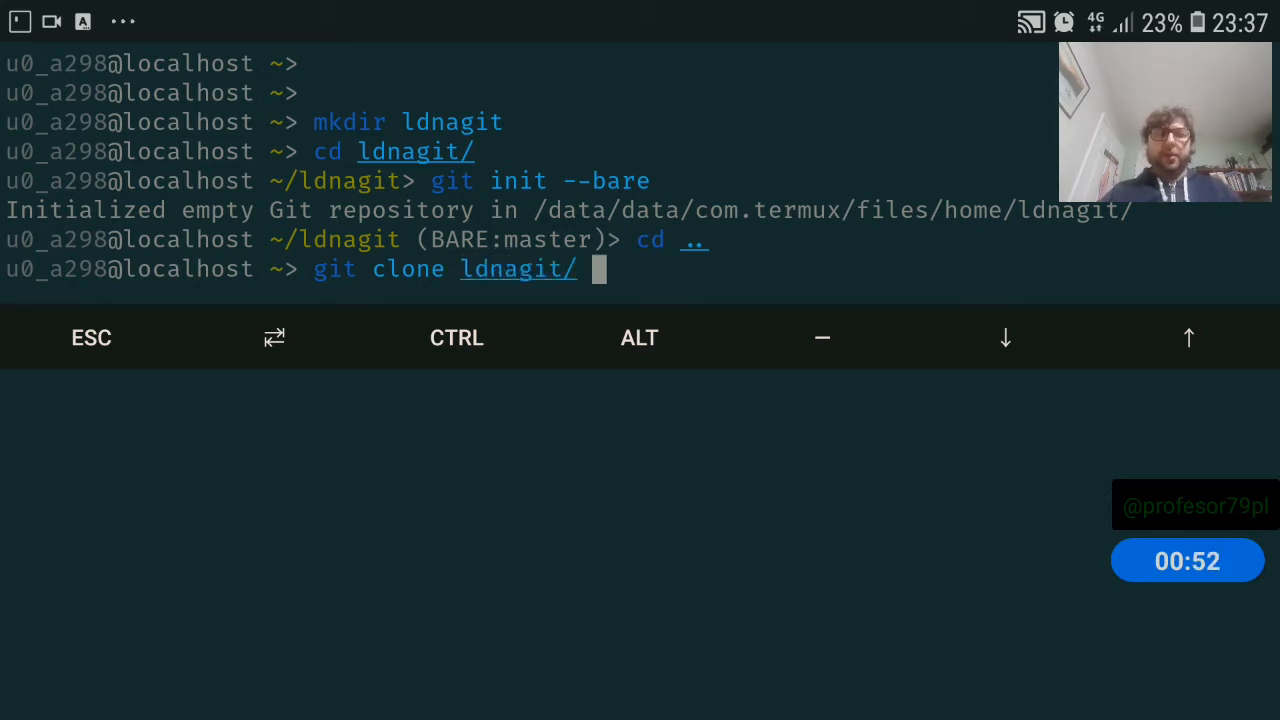
{"action": "type", "text": "ldnagit/"}
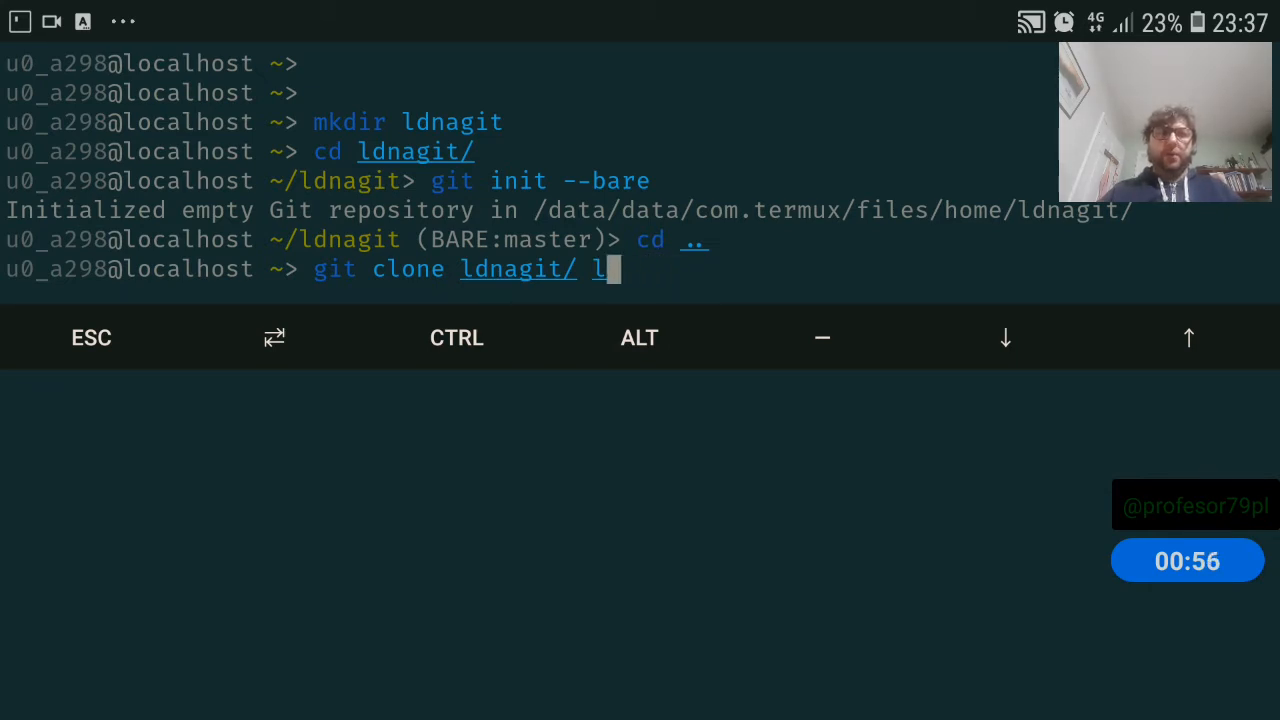
{"action": "type", "text": "dnwa"}
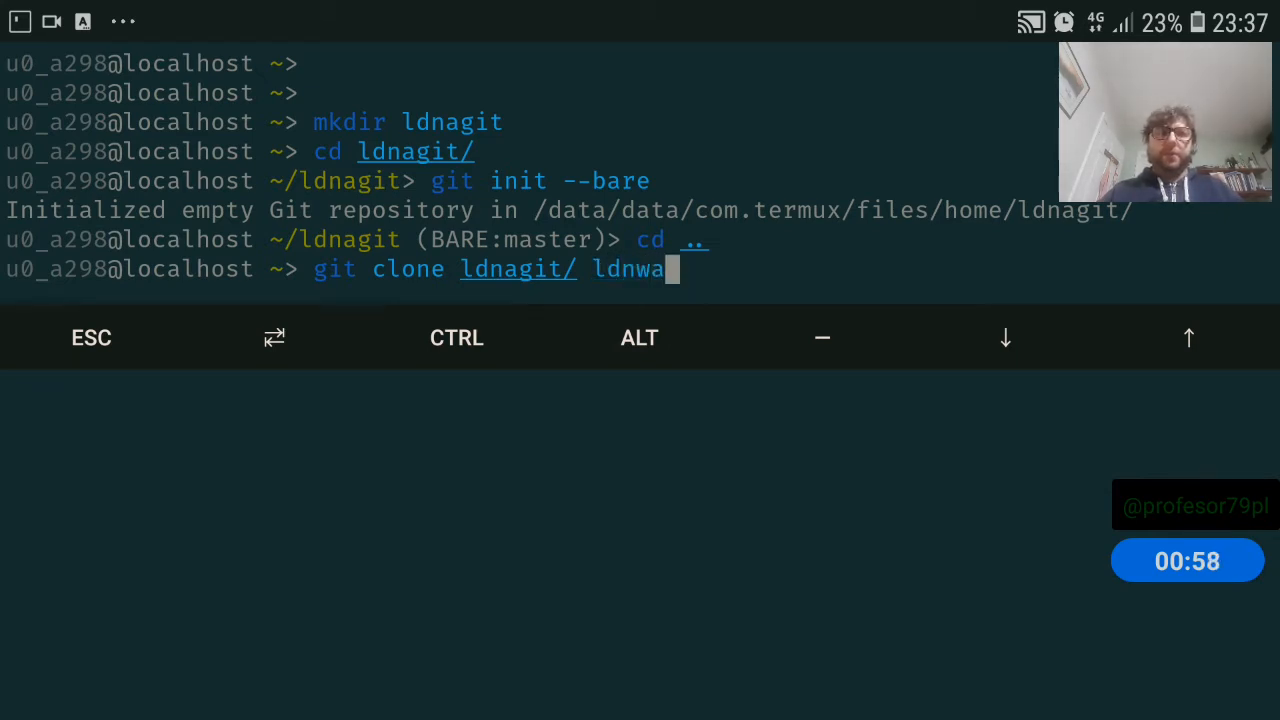
{"action": "key", "text": "Return"}
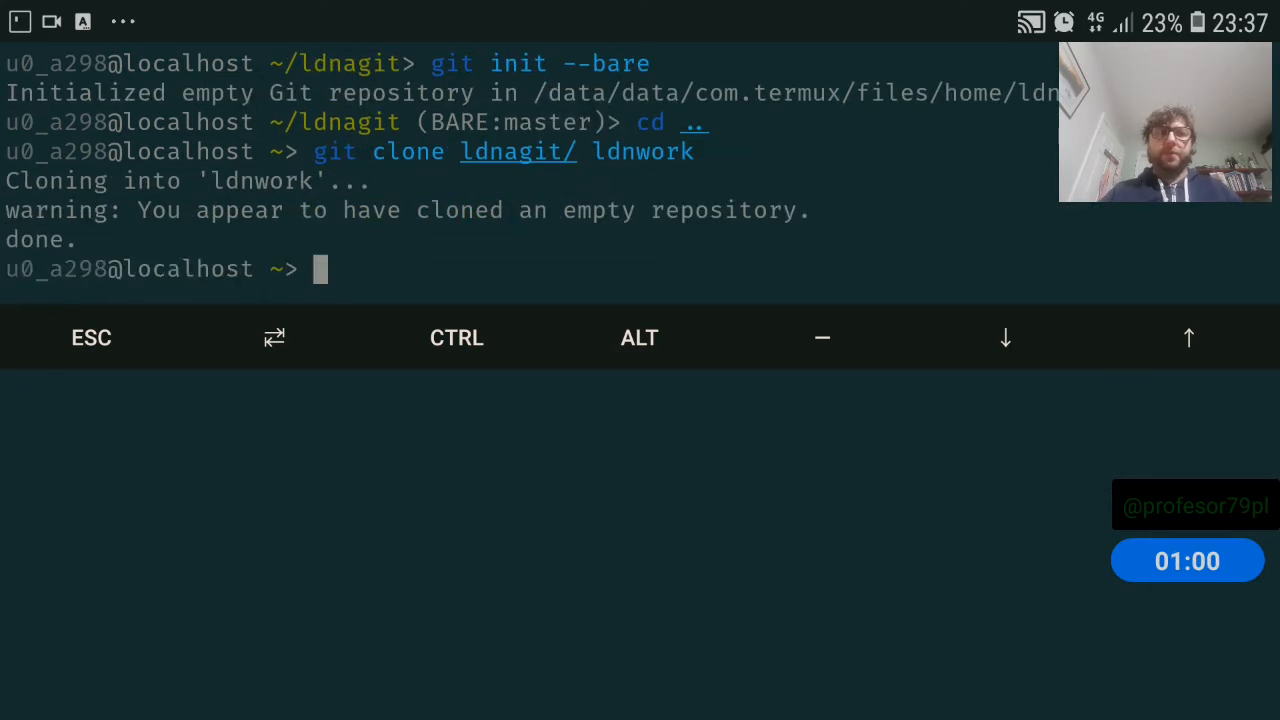
{"action": "type", "text": "cd ."}
{"action": "type", "text": "git config --local user.name \"gg.gg"}
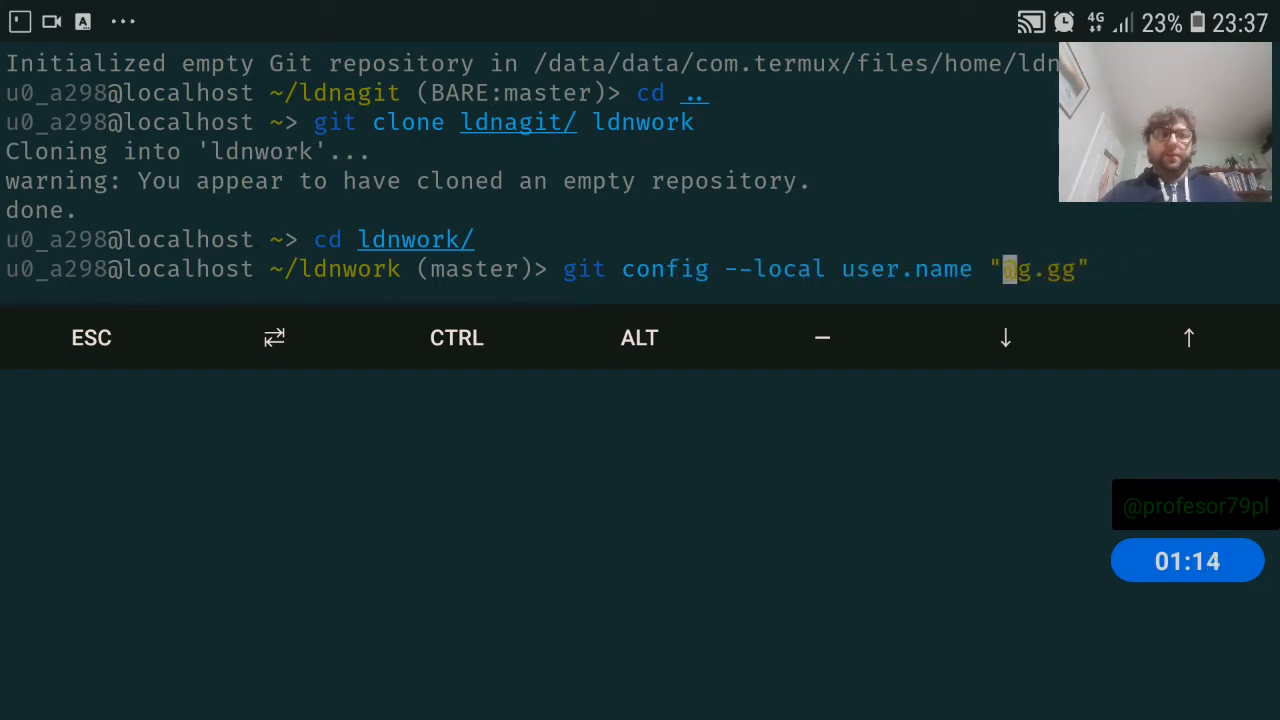
Set a local git user.name and user.email inside the ldnwork clone.
{"action": "type", "text": "reg"}
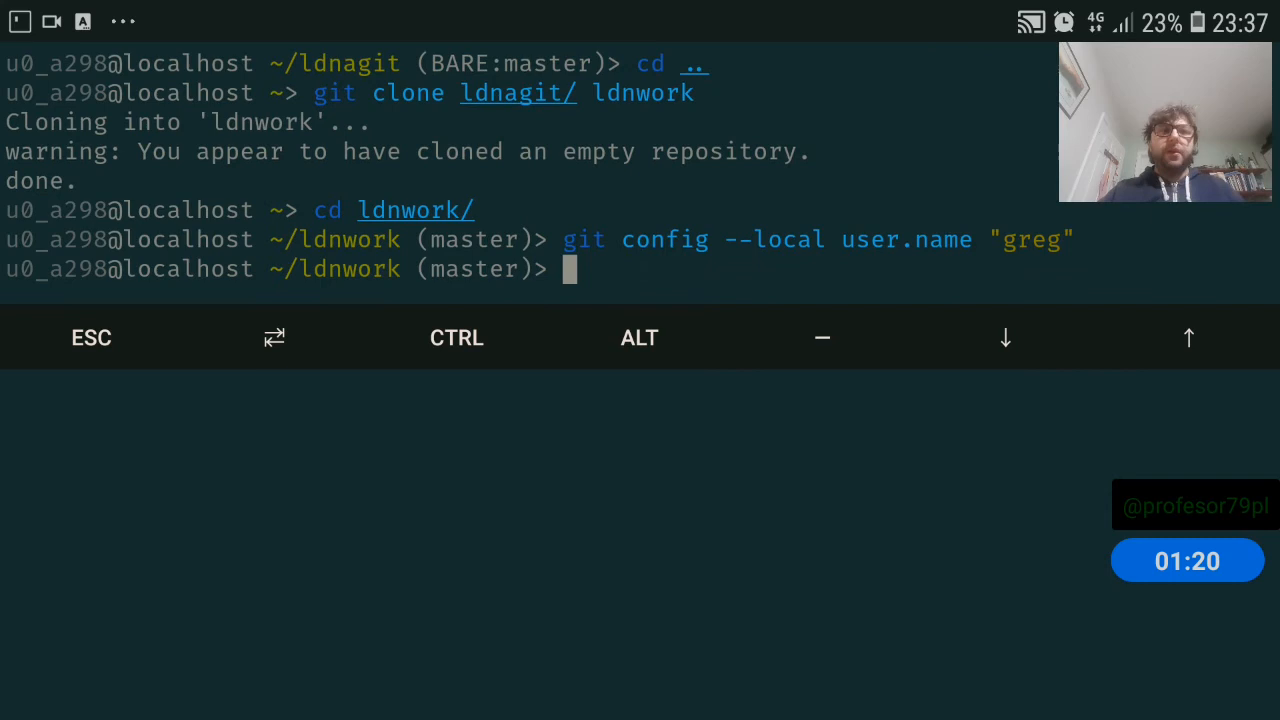
{"action": "type", "text": "git config --local user.name"}
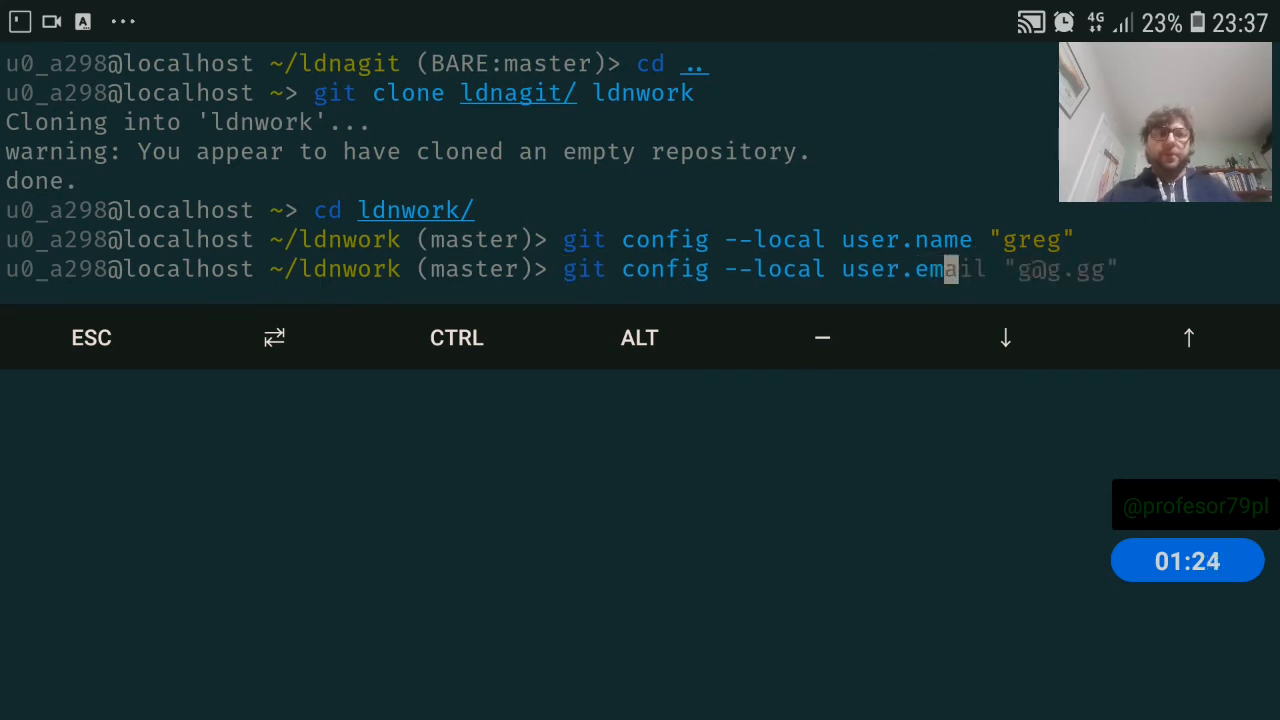
{"action": "key", "text": "Return"}
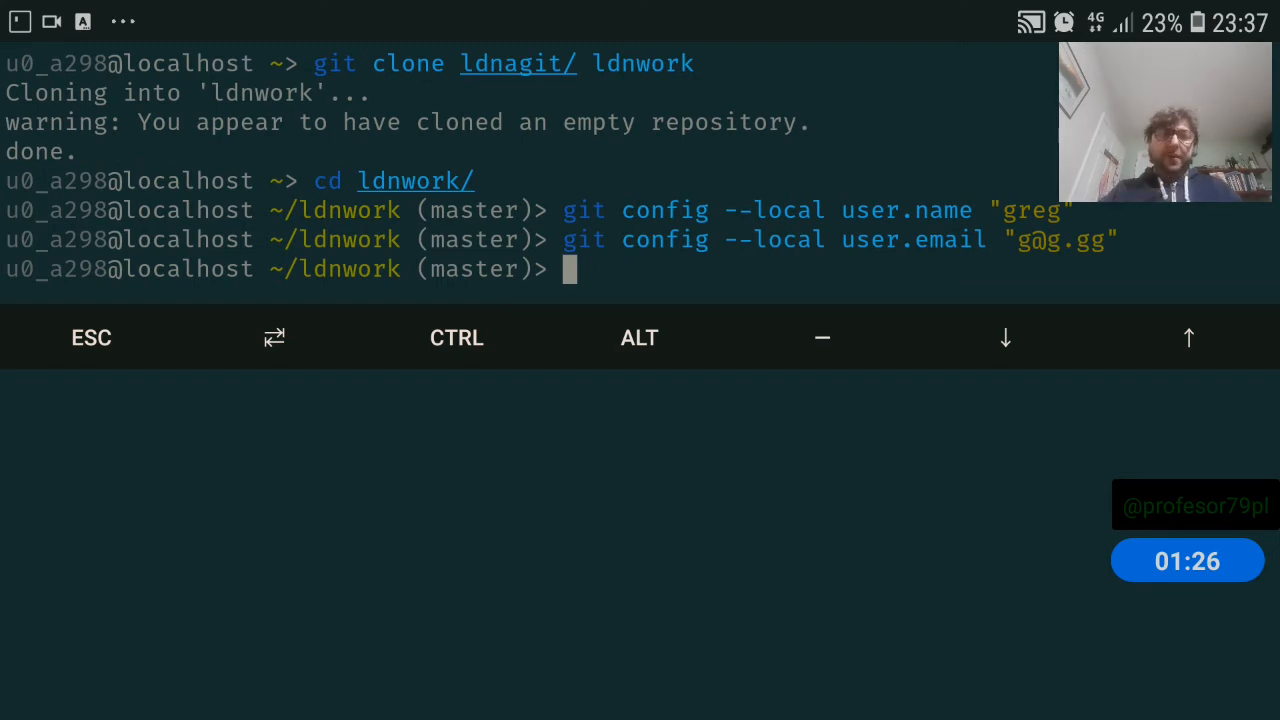
{"action": "type", "text": "vi 2.txt"}
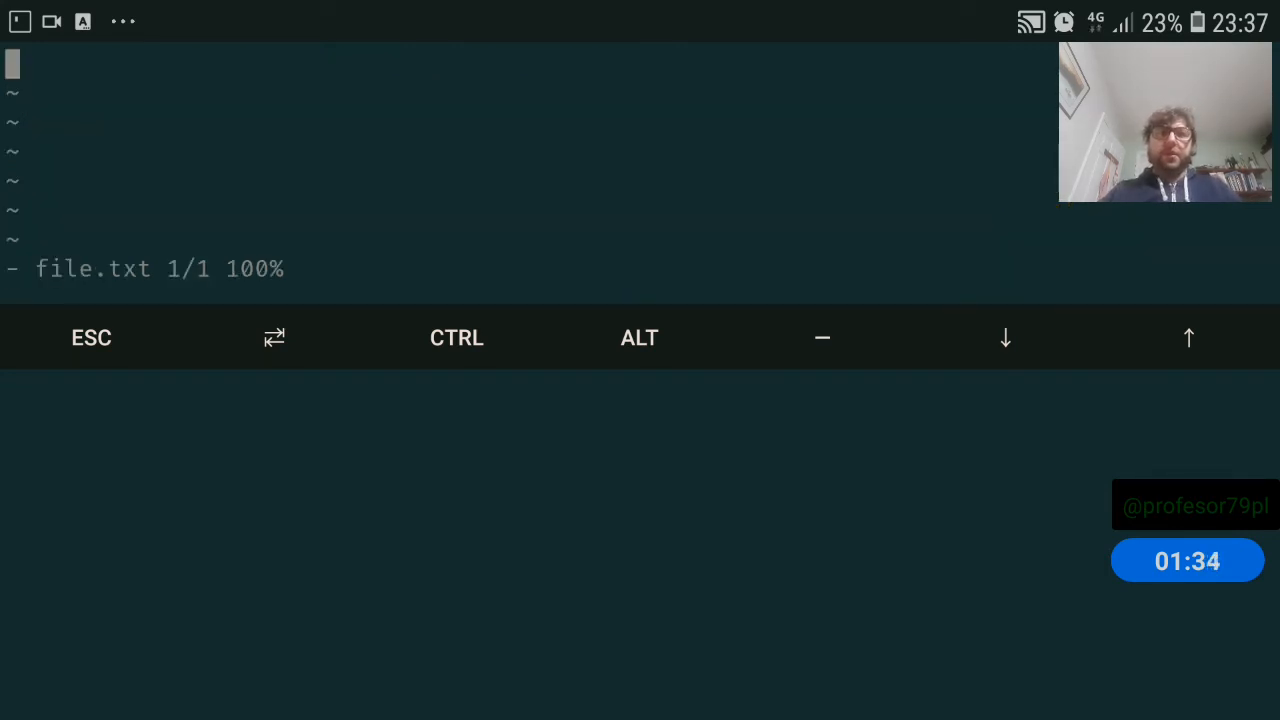
Write 'some details' and 'other details' lines into file.txt with vi and exit.
{"action": "type", "text": "so"}
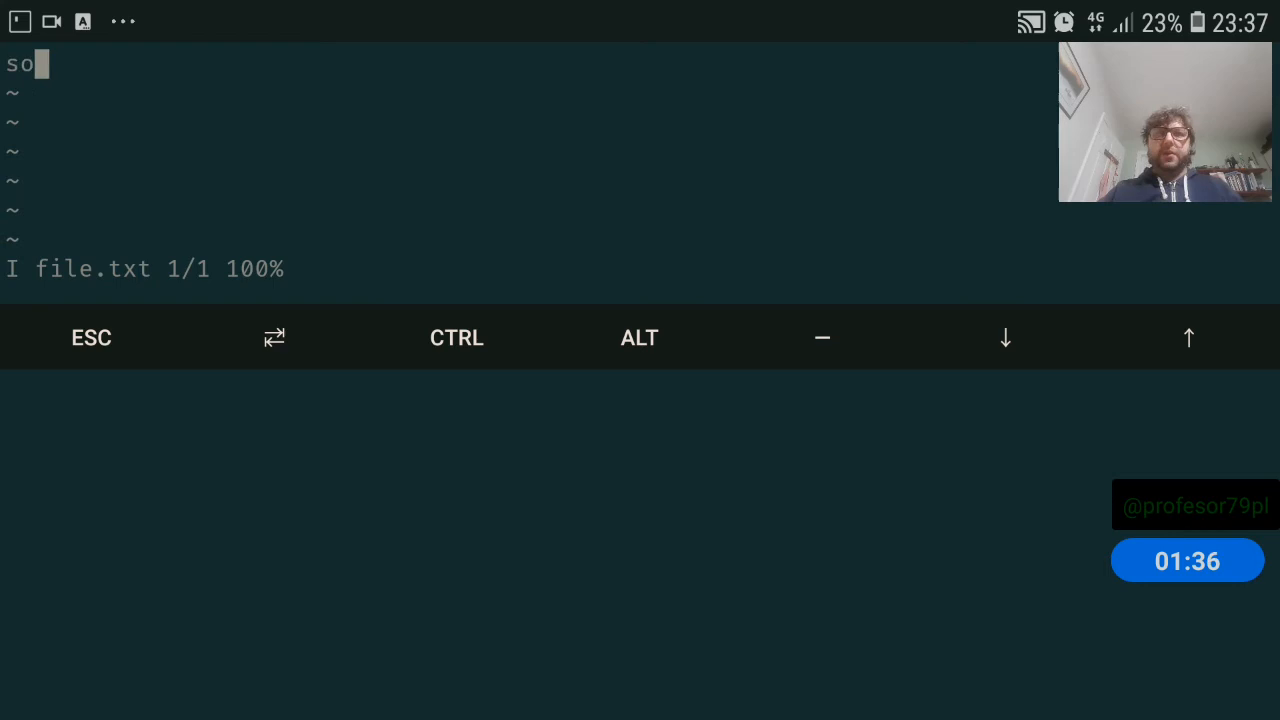
{"action": "type", "text": "me detalhis"}
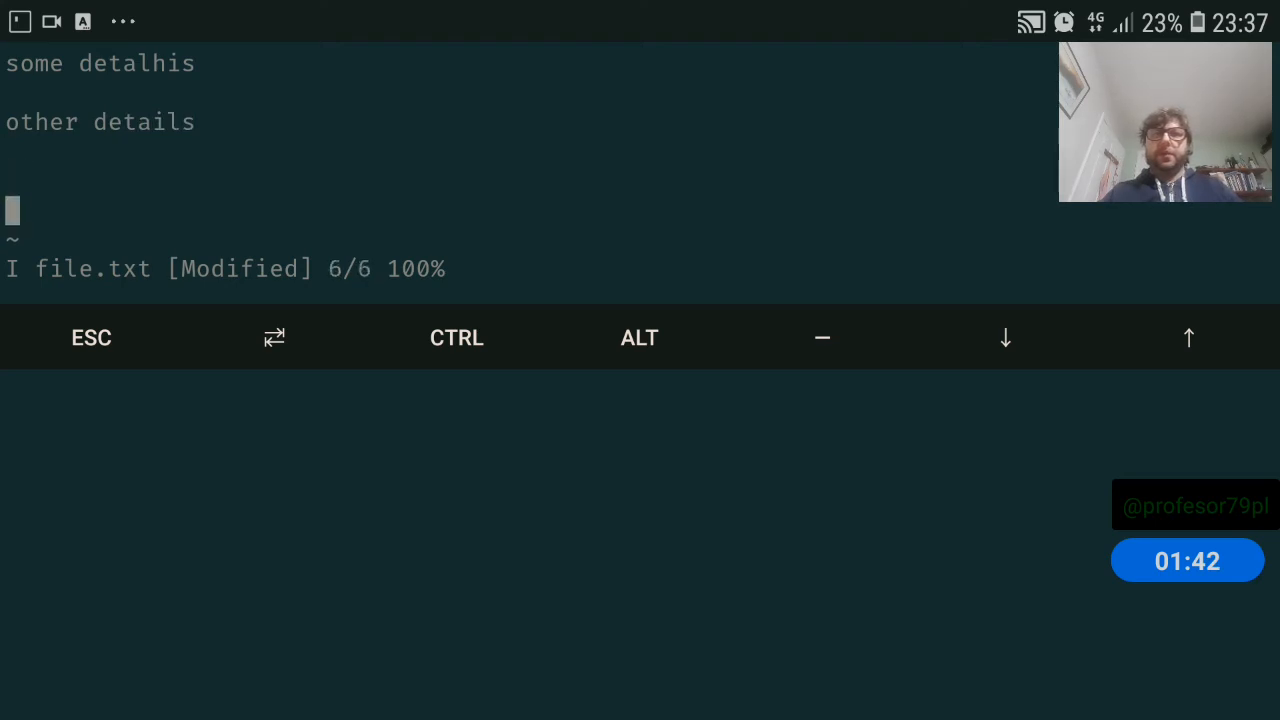
{"action": "type", "text": "oth"}
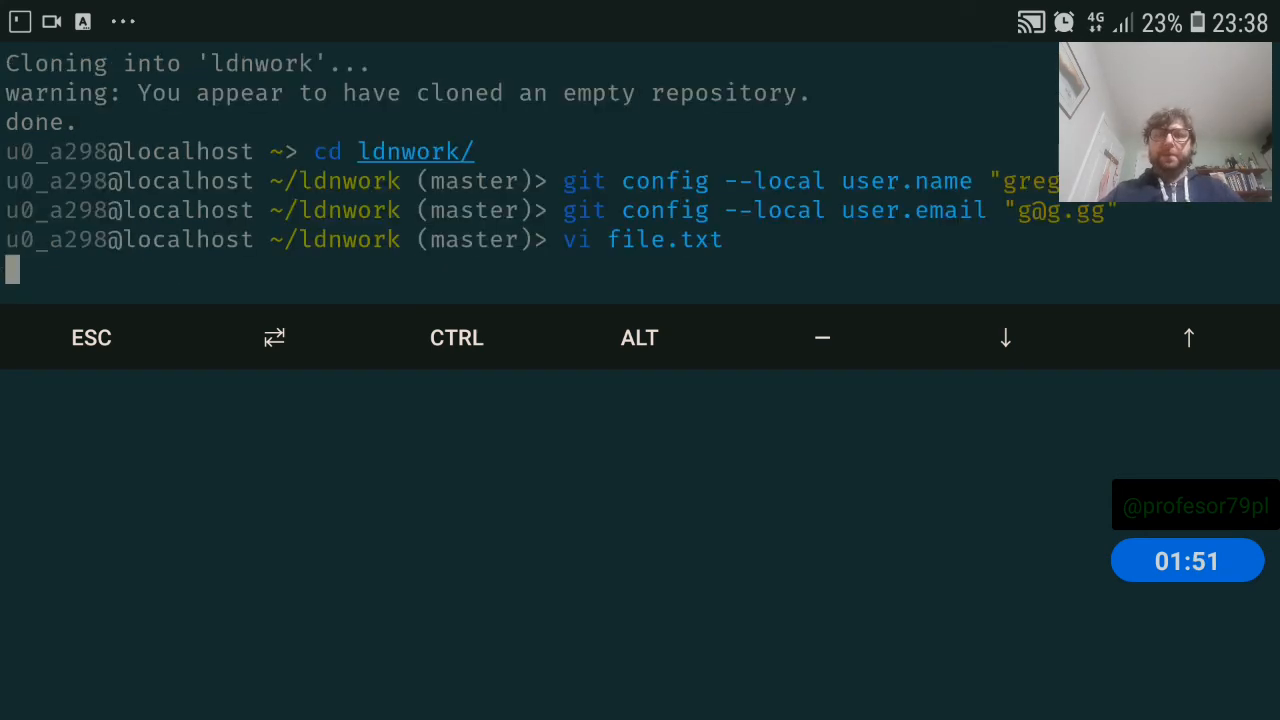
Run git status to see file.txt listed as untracked.
{"action": "type", "text": "git stau"}
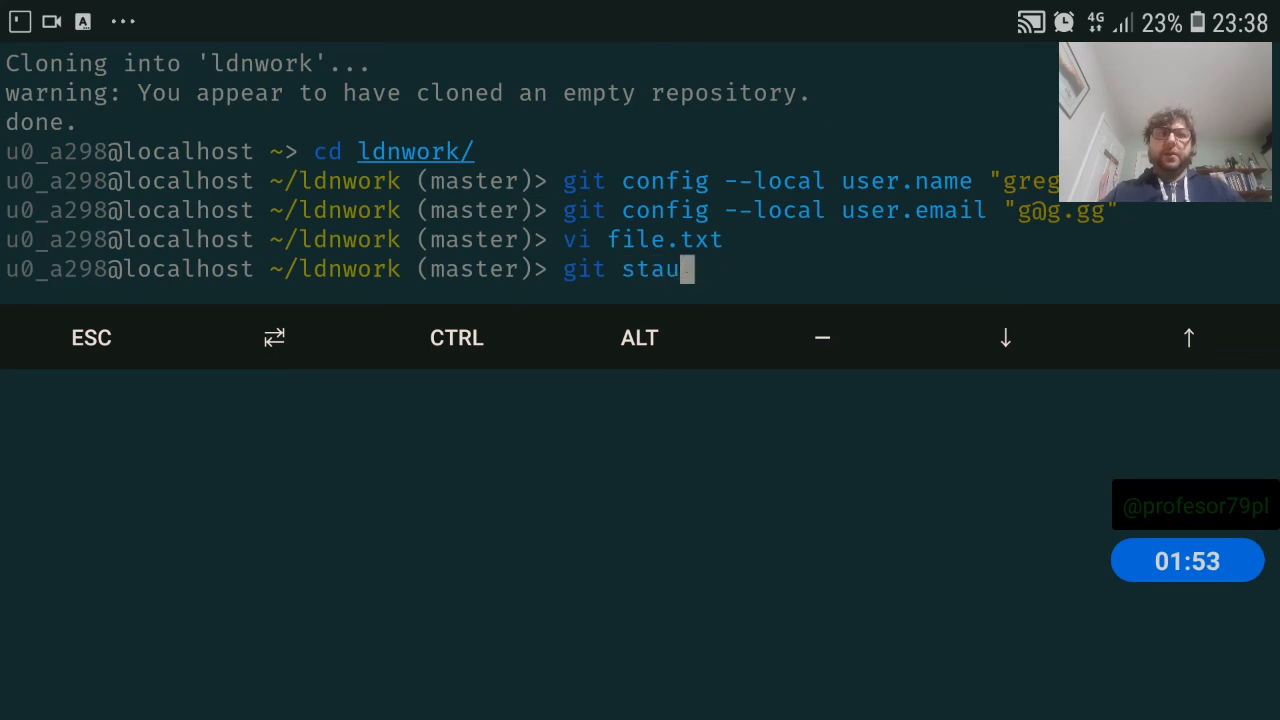
{"action": "type", "text": "ts"}
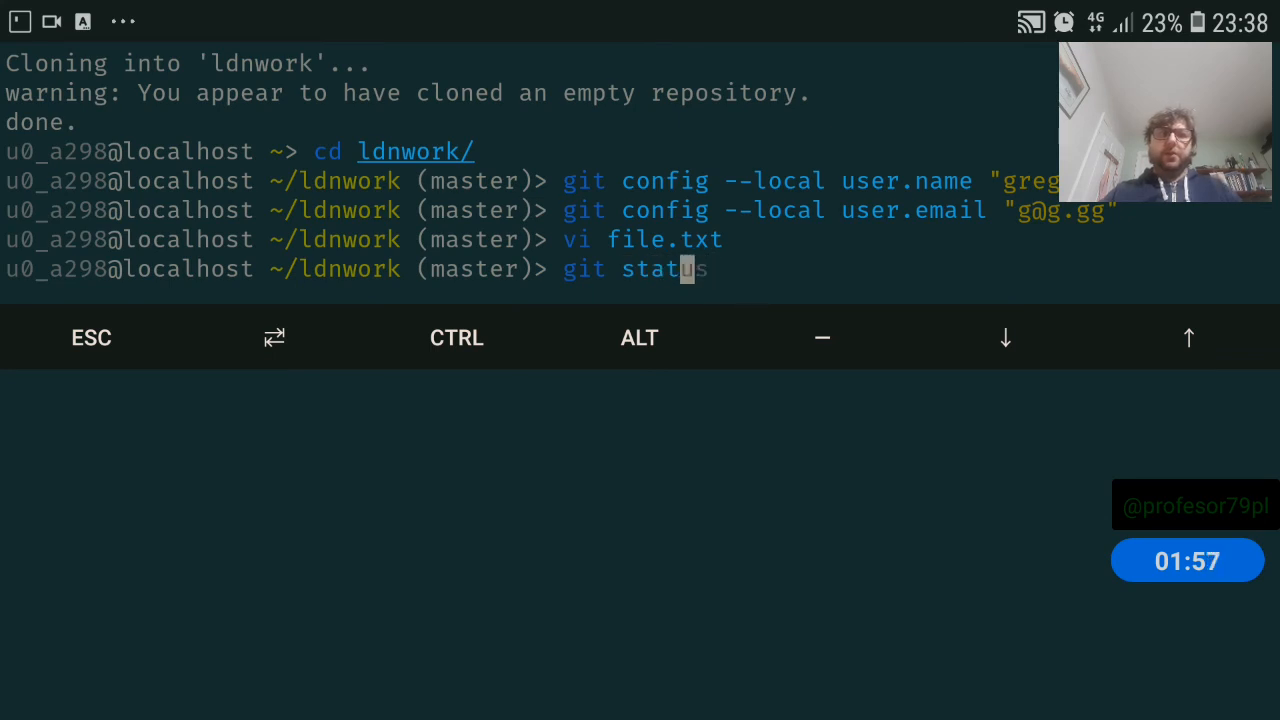
{"action": "key", "text": "Return"}
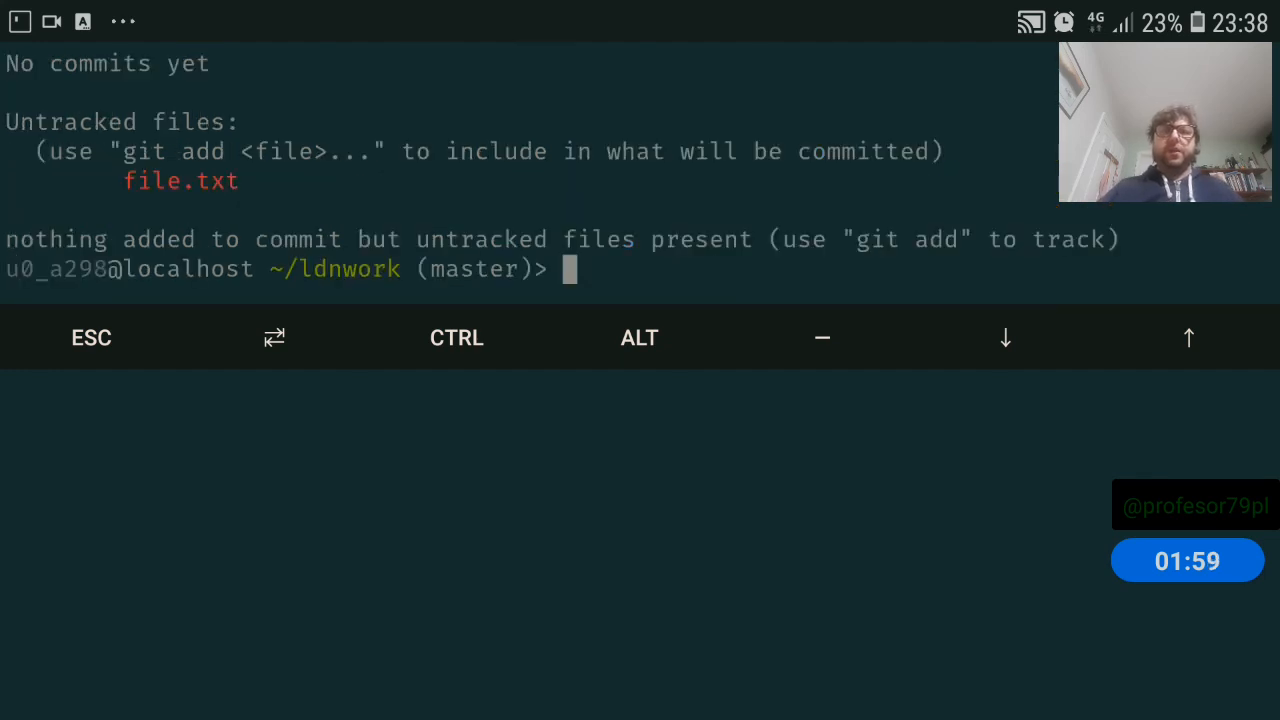
Stage file.txt and start git commit to bring up the message editor.
{"action": "type", "text": "git add . -p"}
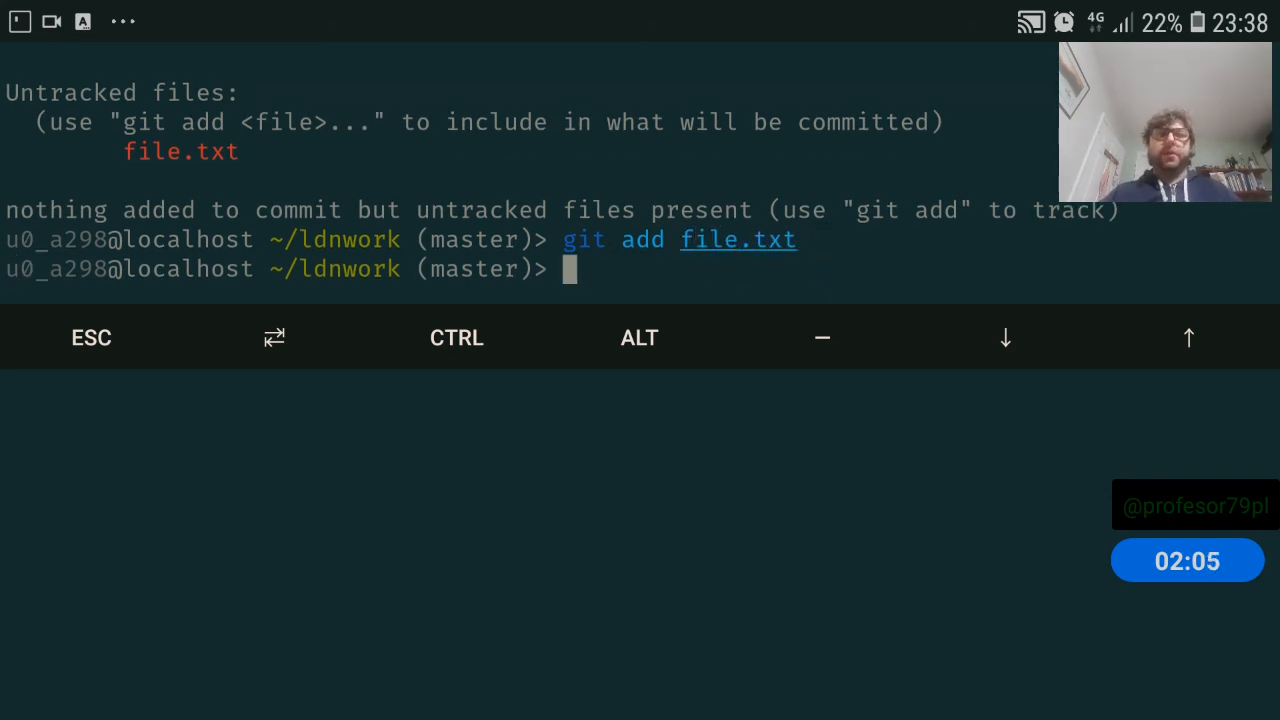
{"action": "type", "text": "git commit"}
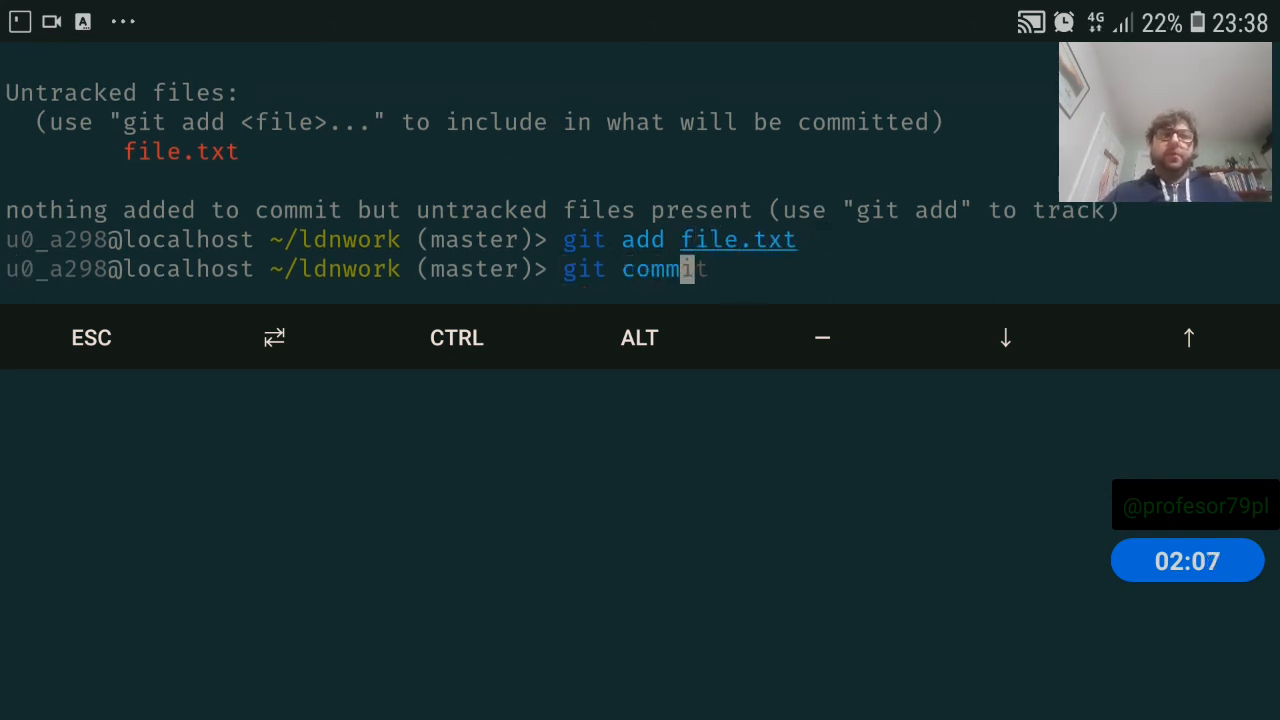
{"action": "key", "text": "Return"}
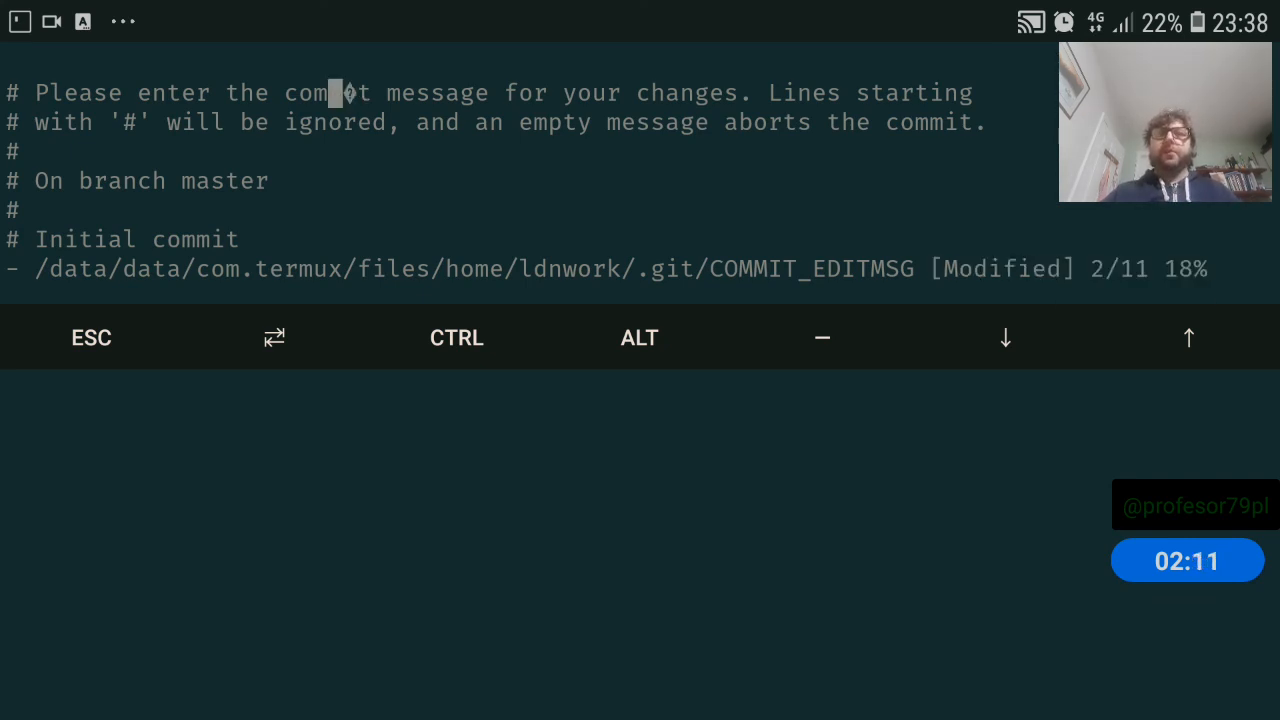
Enter the message 'first commit' and save with :wq to record the commit.
{"action": "type", "text": "first commit"}
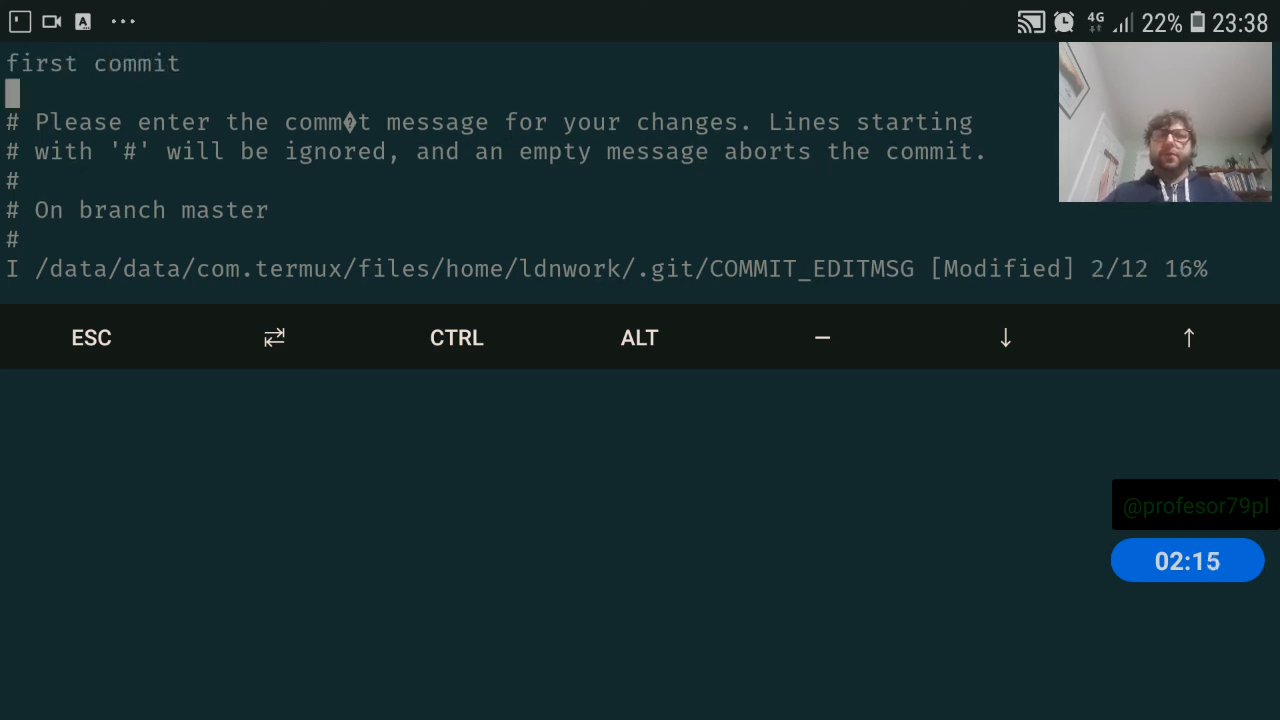
{"action": "type", "text": ":w"}
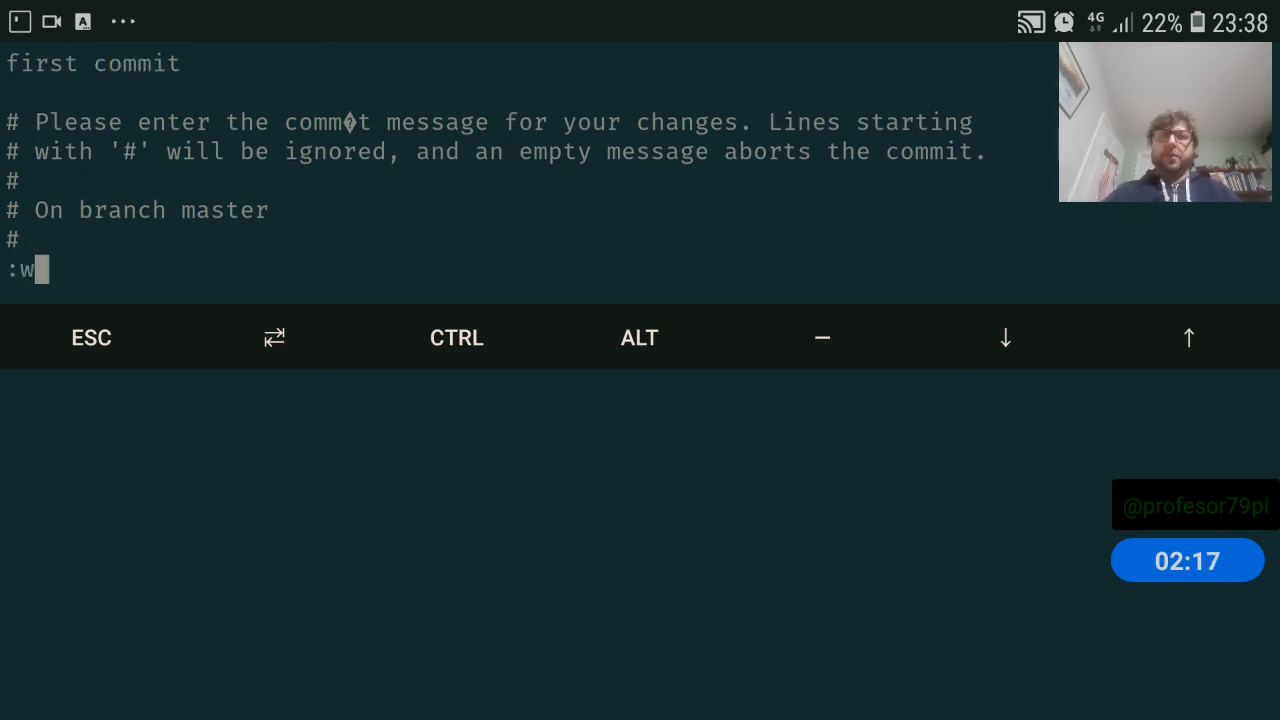
{"action": "key", "text": "Return"}
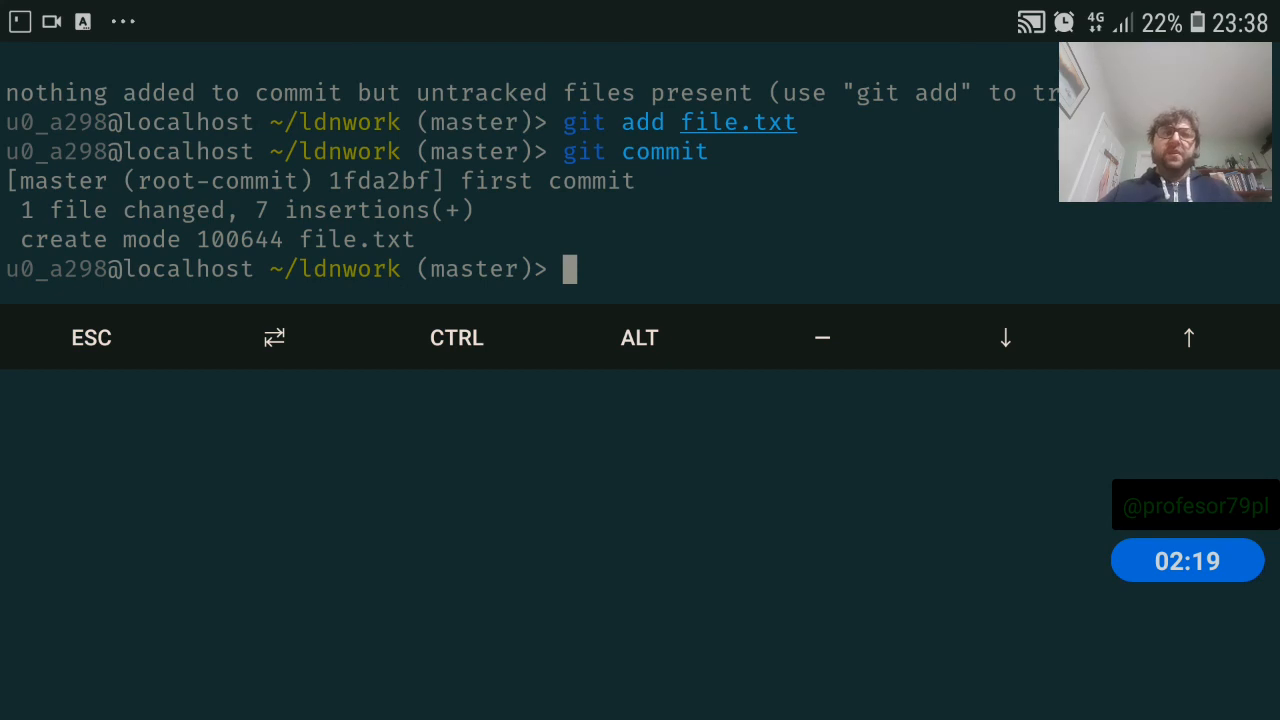
Run git status to confirm nothing to commit, working tree clean.
{"action": "type", "text": "git status"}
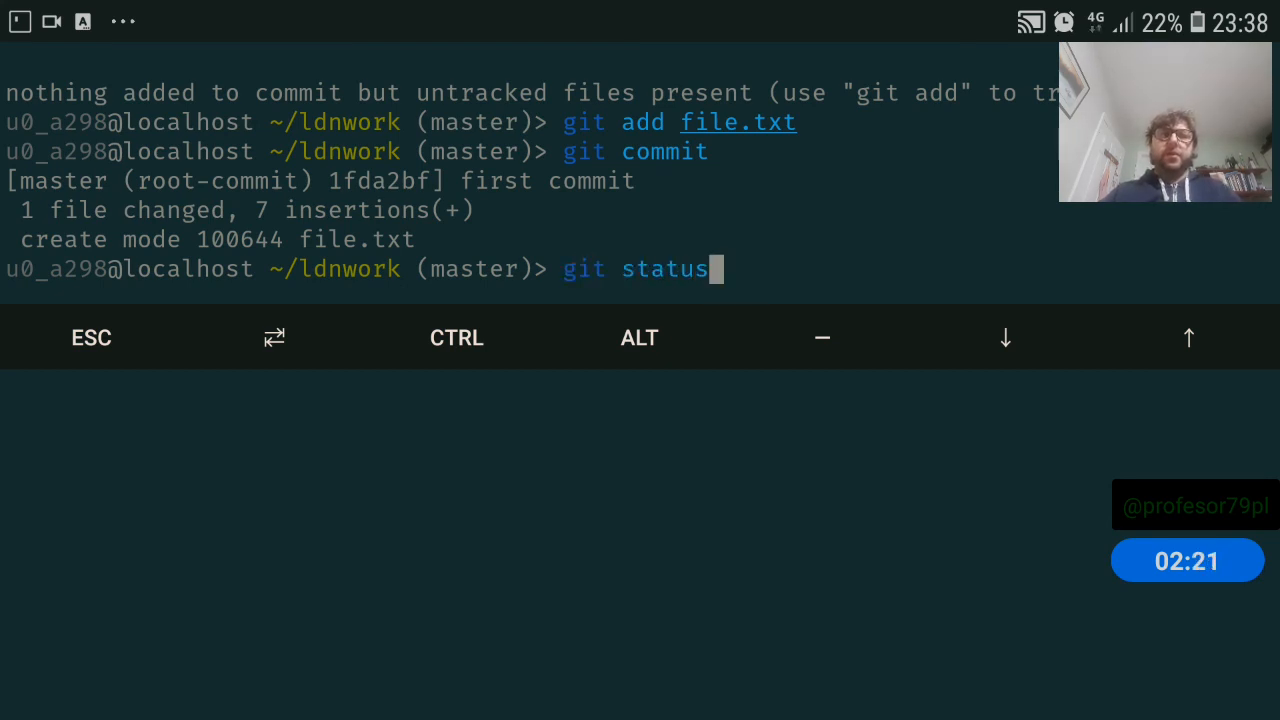
{"action": "key", "text": "Return"}
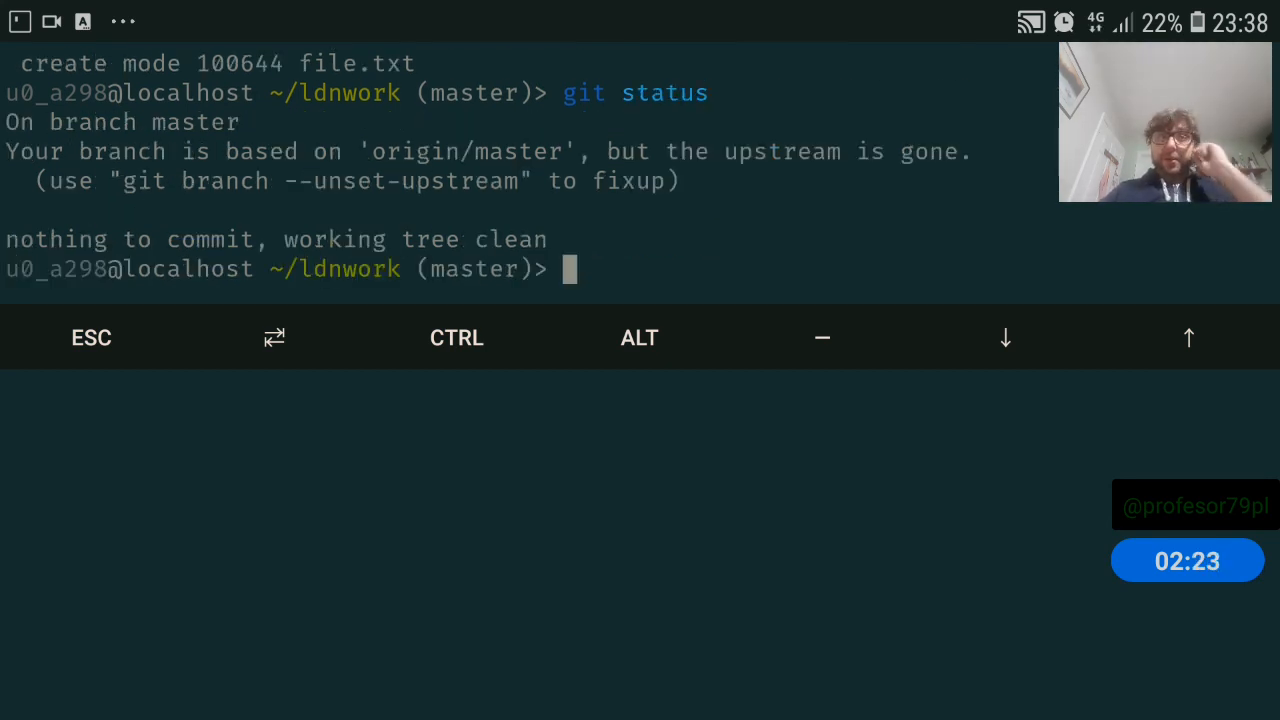